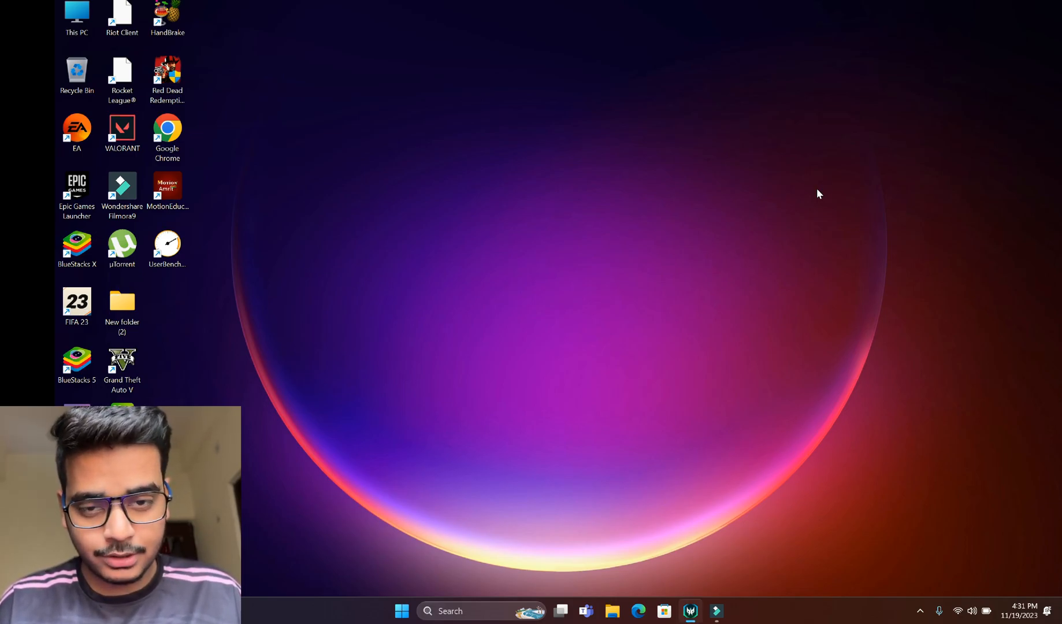
# Relaunch PredatorSense from Windows search so the Scenario fan control page loads.
pyautogui.click(689, 610)
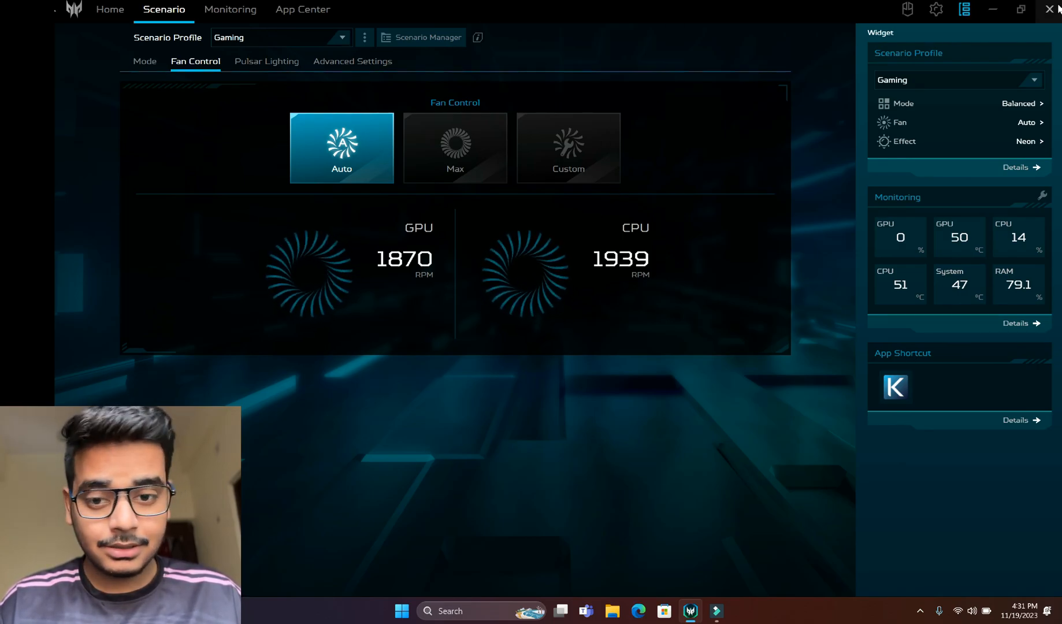
pyautogui.click(1053, 10)
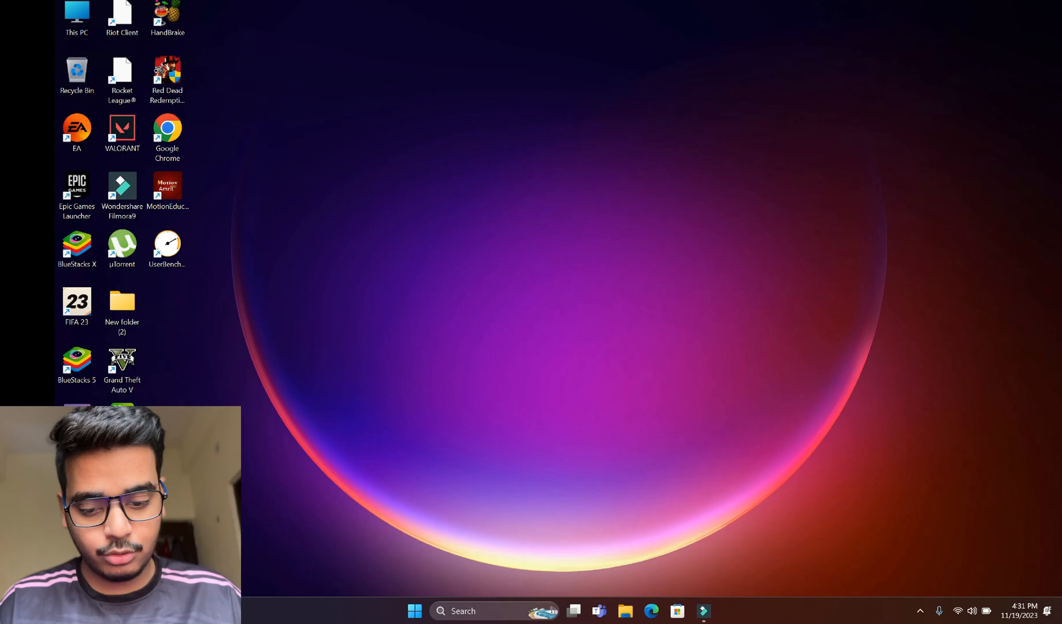
pyautogui.click(463, 610)
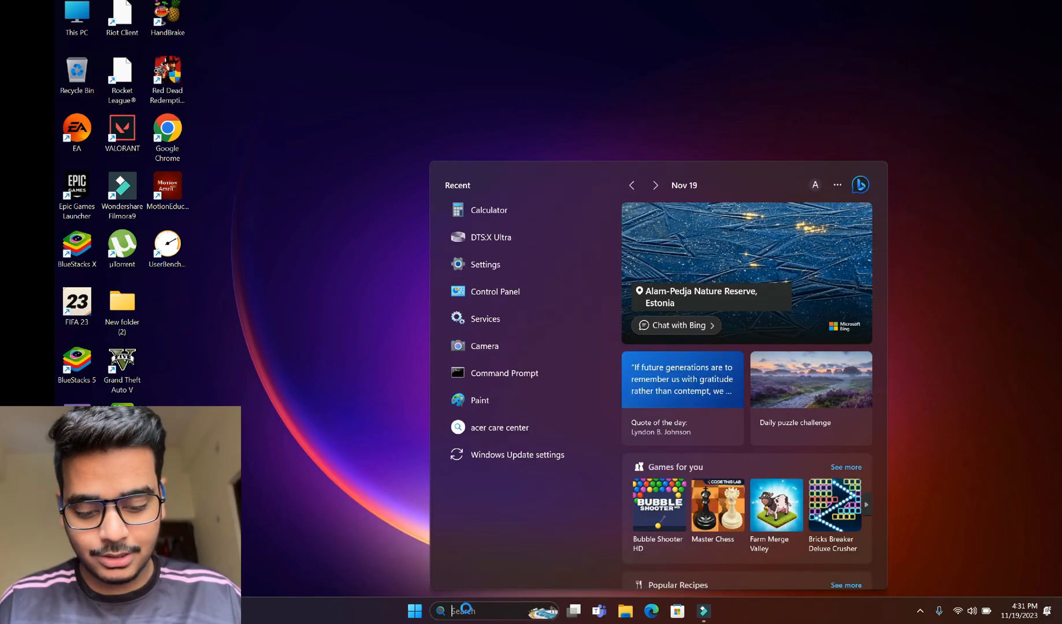
pyautogui.write('predatorSense')
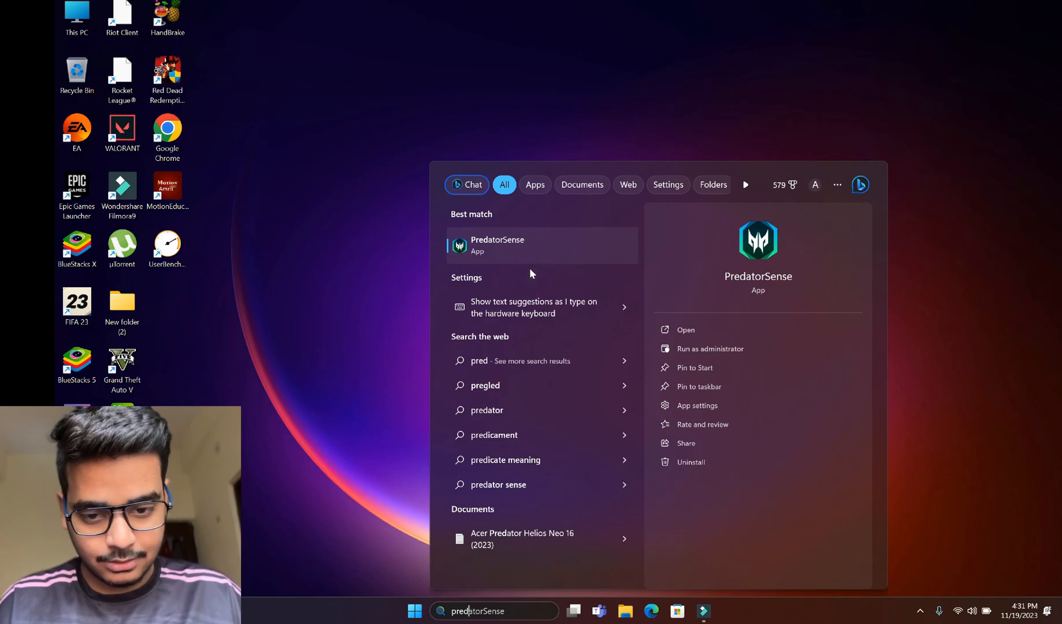
pyautogui.moveTo(686, 337)
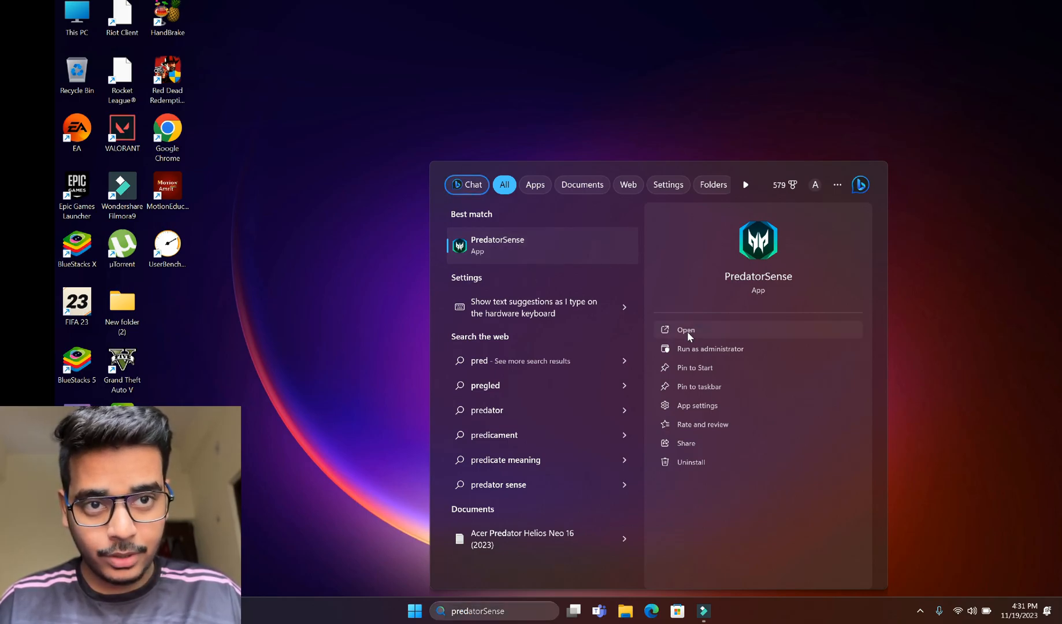
pyautogui.click(685, 330)
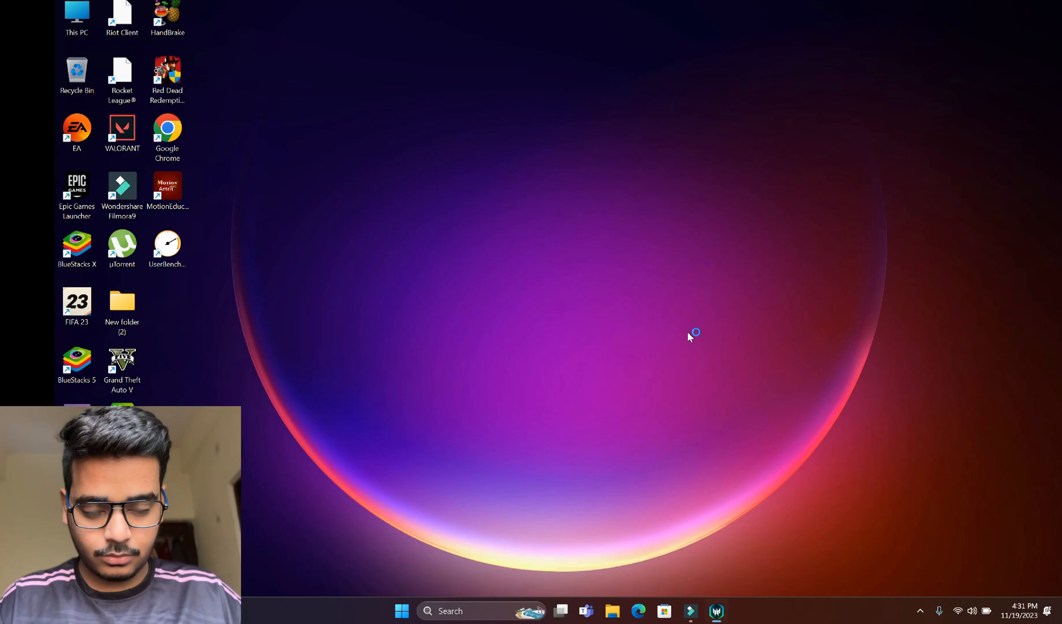
pyautogui.click(716, 610)
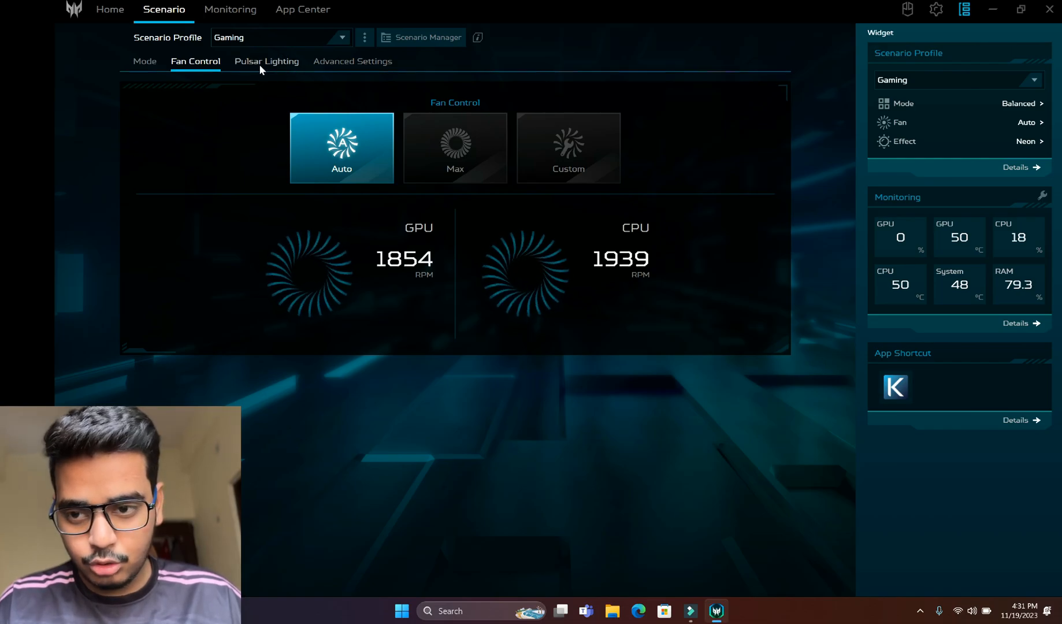
pyautogui.moveTo(262, 69)
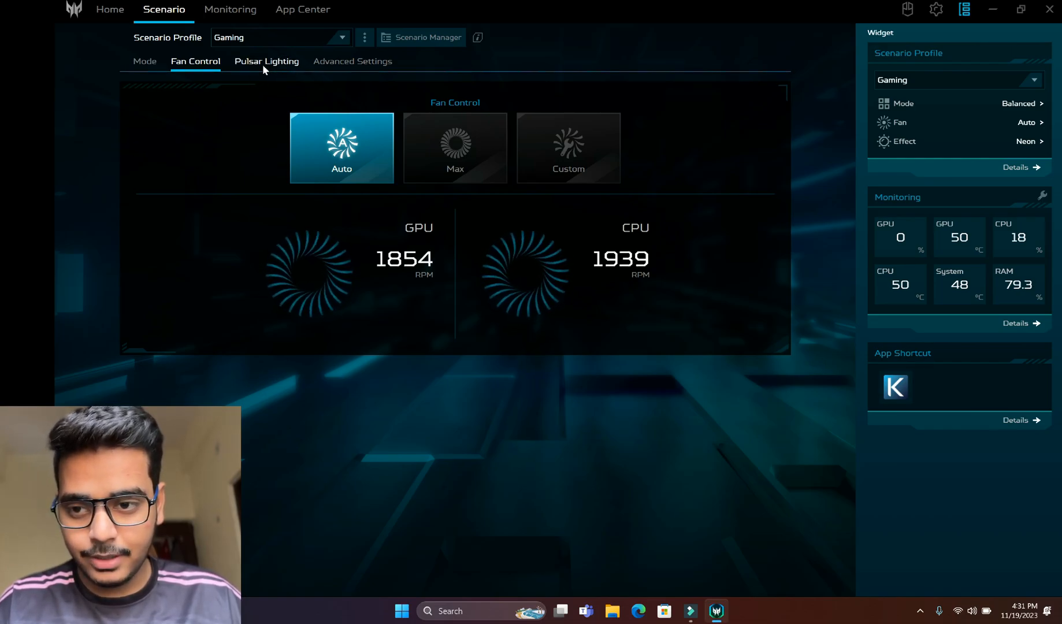
# Try the Static and Wave global effects on Pulsar Lighting, then choose Area lighting control.
pyautogui.click(265, 62)
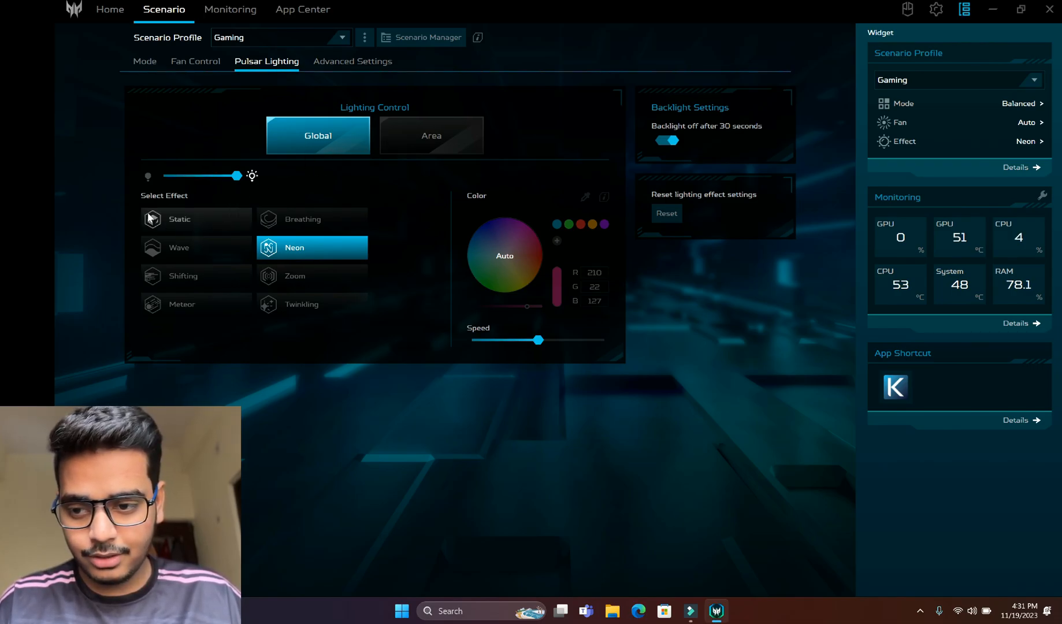
pyautogui.moveTo(183, 234)
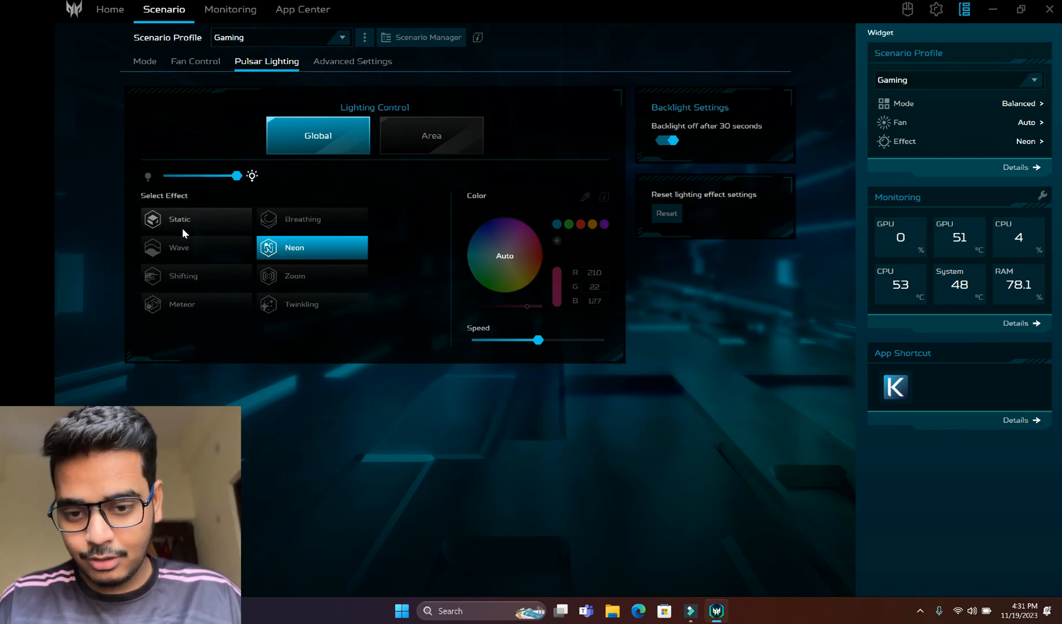
pyautogui.click(195, 218)
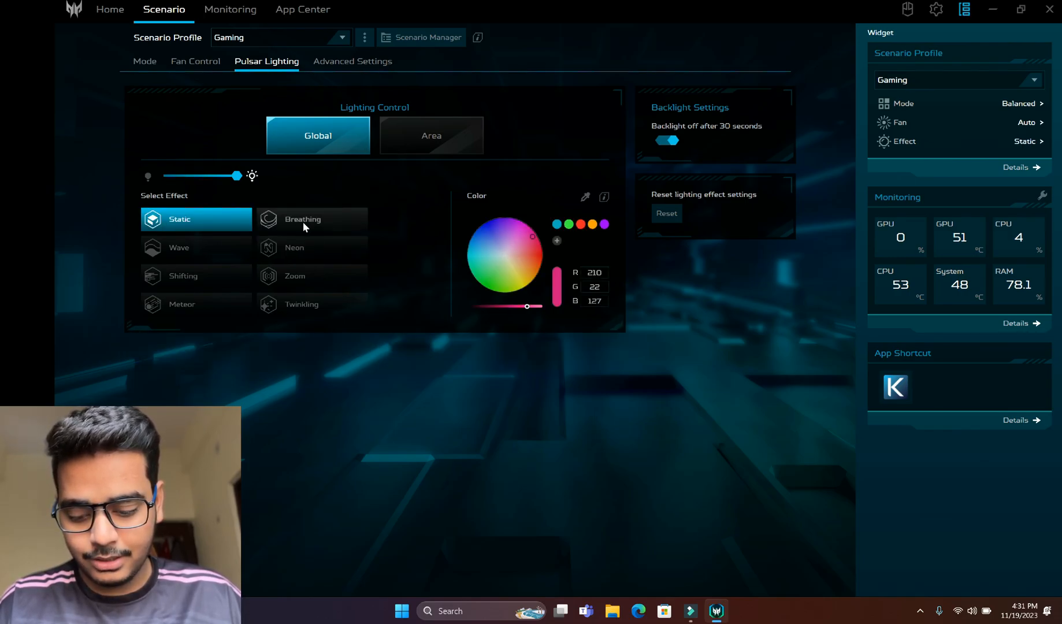
pyautogui.click(196, 247)
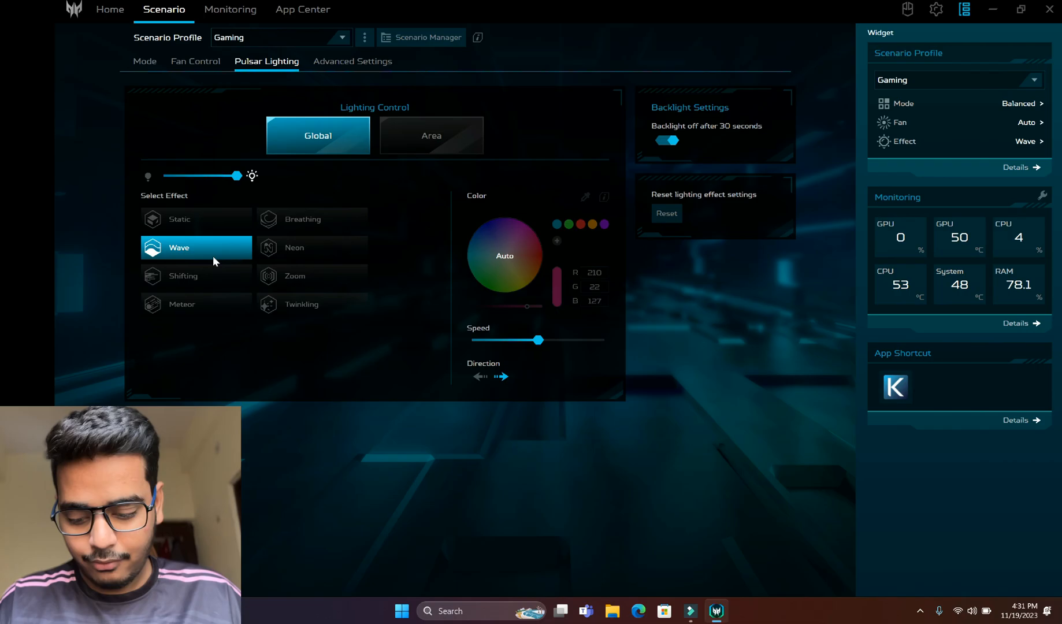
pyautogui.moveTo(256, 255)
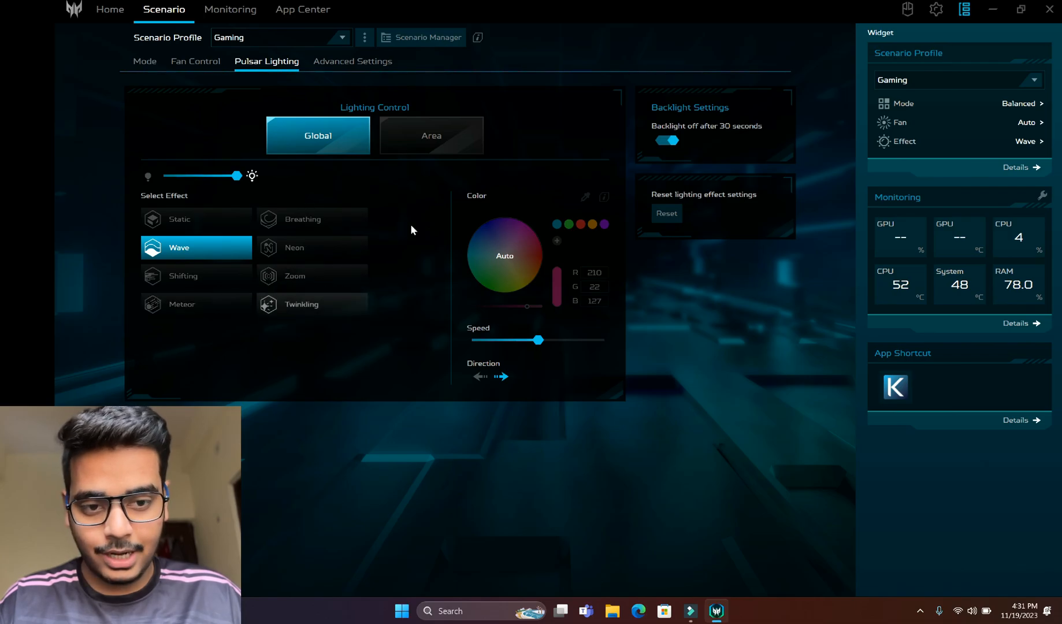
pyautogui.moveTo(710, 138)
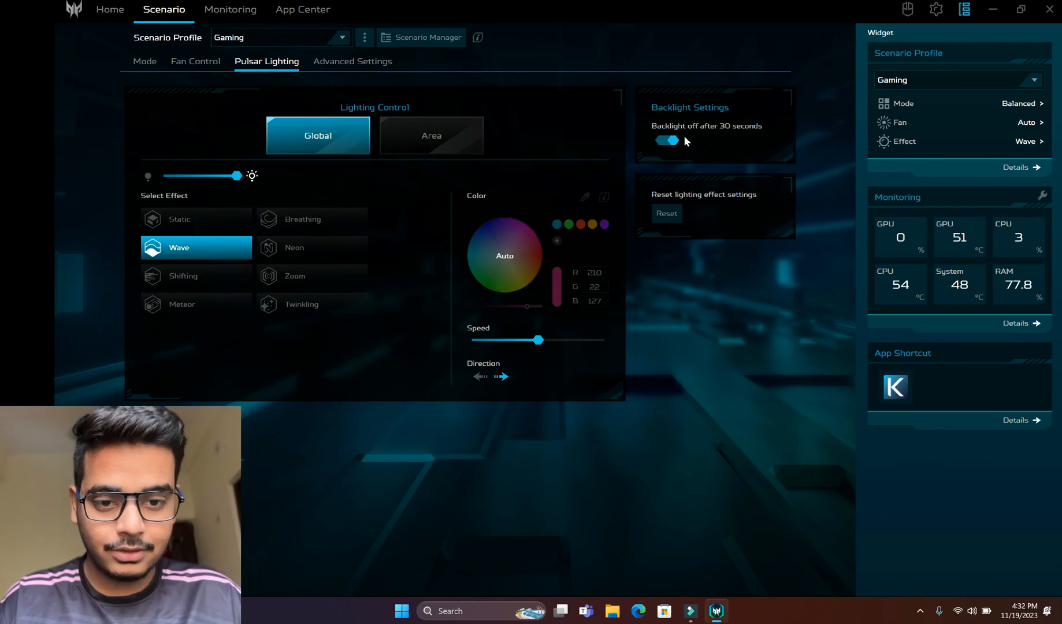
pyautogui.moveTo(479, 350)
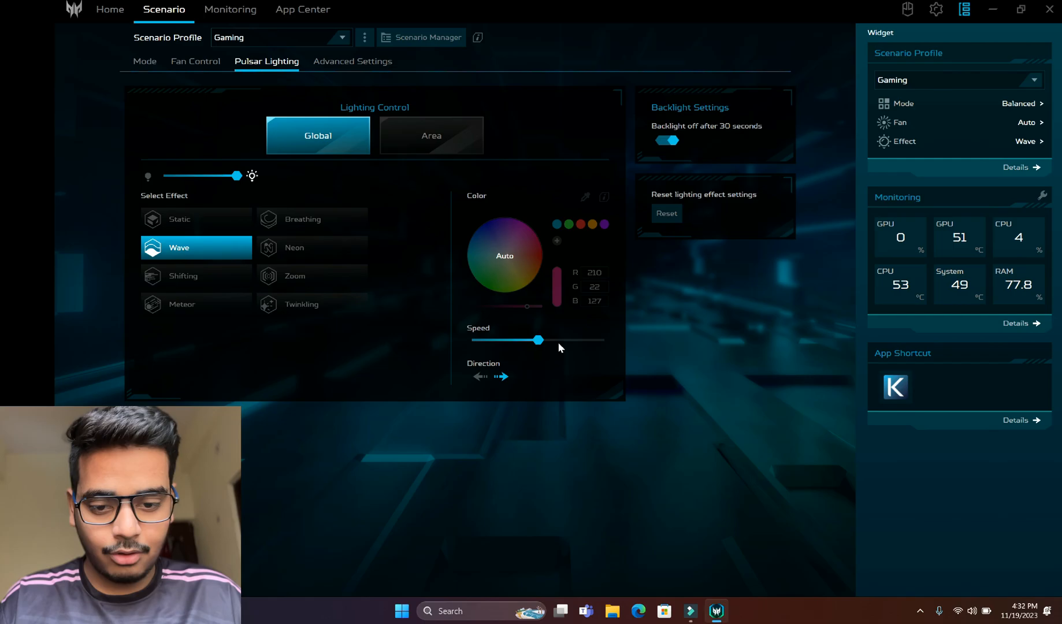
pyautogui.click(430, 135)
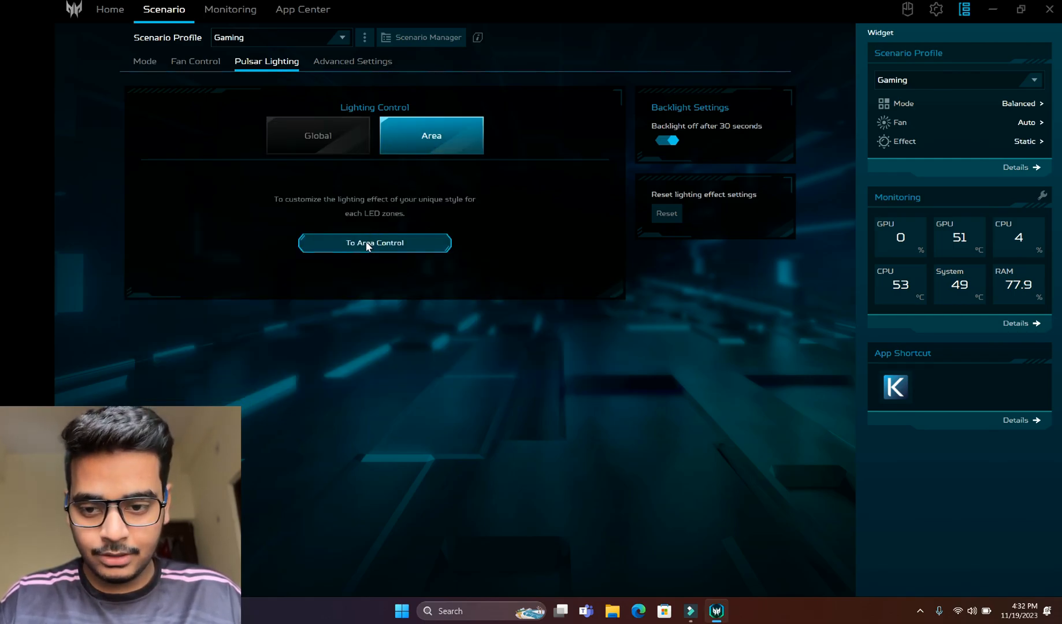
# Select Zone 2 in the per-zone editor and colour it yellow.
pyautogui.click(374, 243)
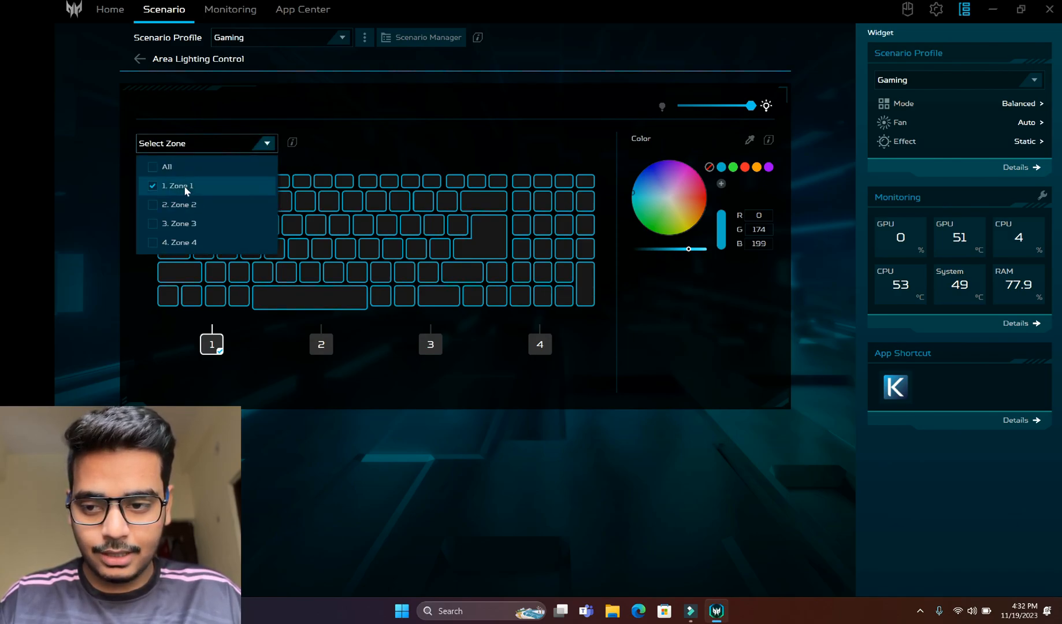
pyautogui.moveTo(720, 285)
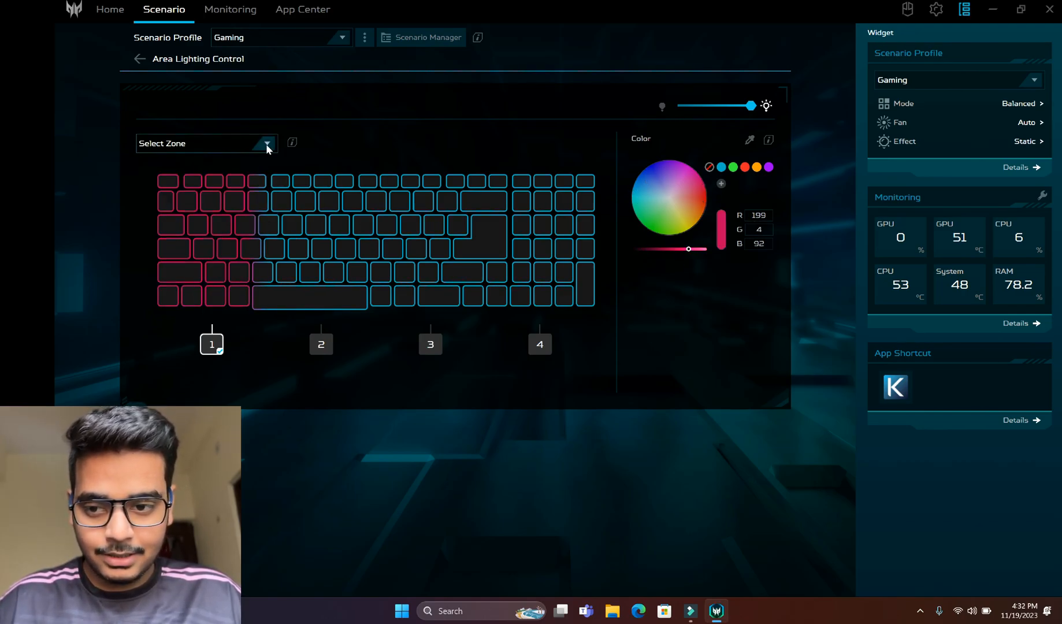
pyautogui.click(266, 143)
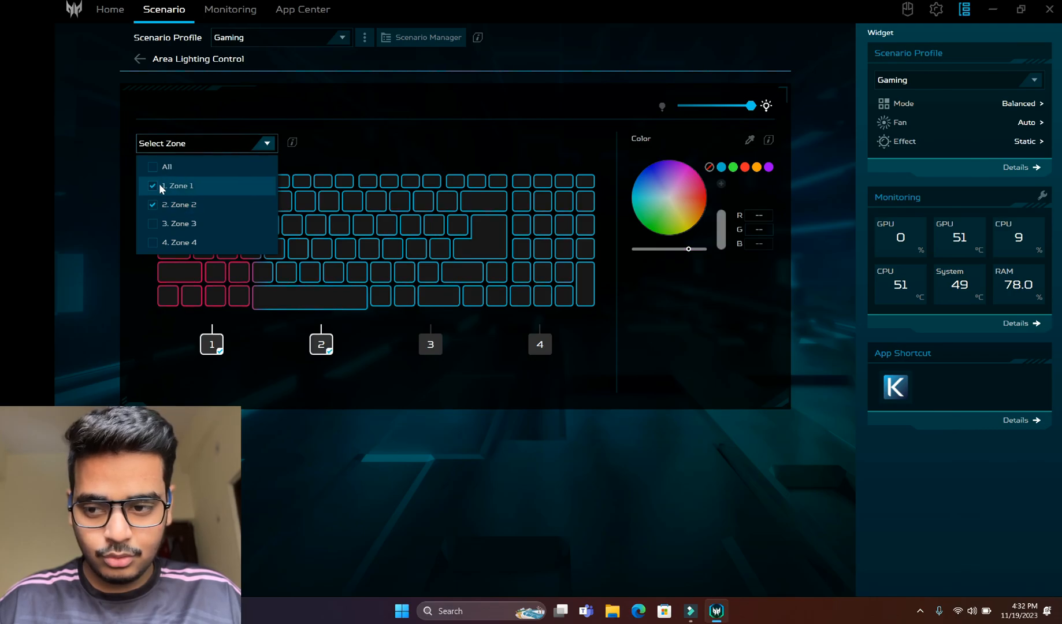
pyautogui.click(153, 185)
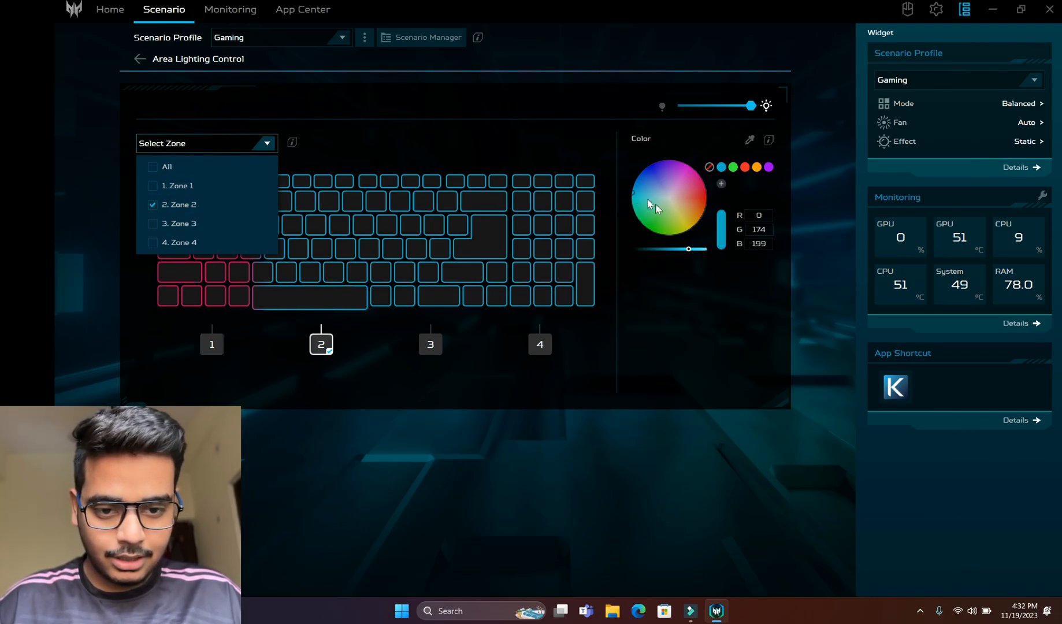
pyautogui.click(684, 217)
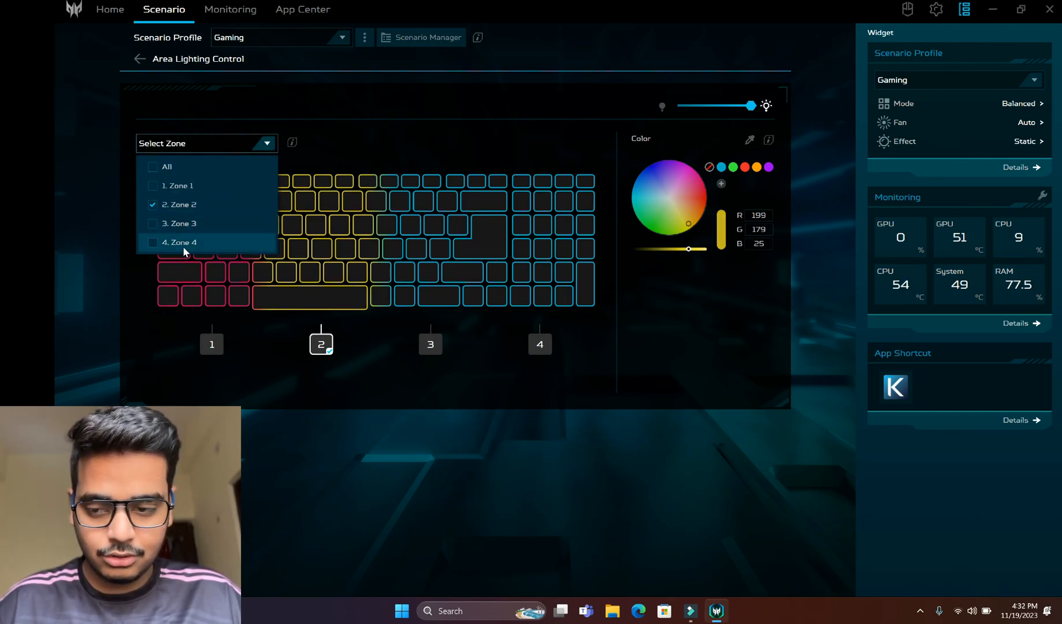
# Select Zone 4 and settle on green after trying purple and yellow.
pyautogui.click(153, 241)
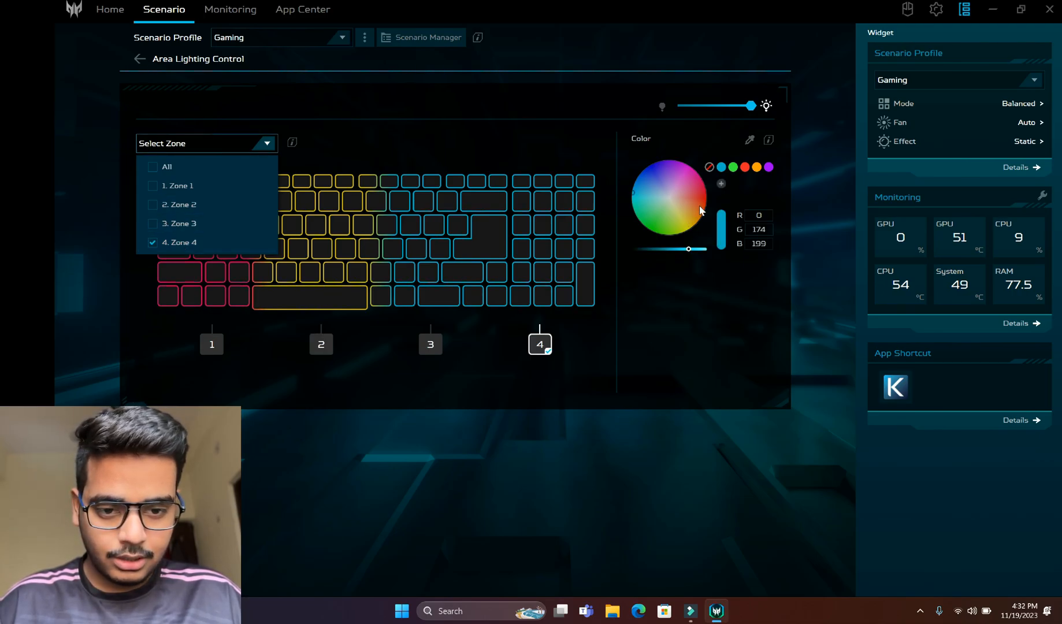
pyautogui.click(657, 183)
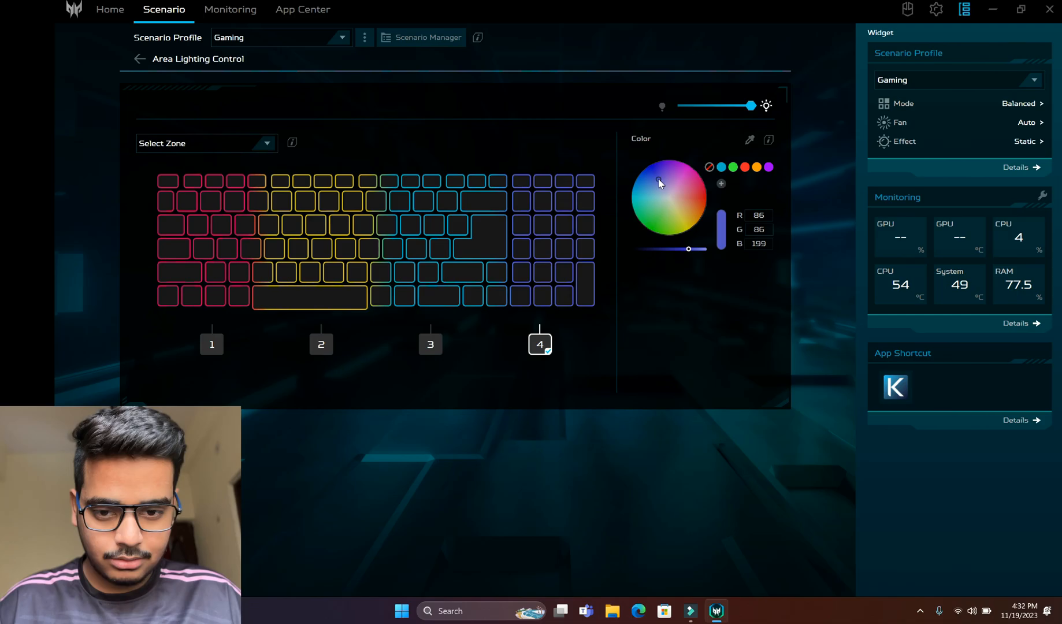
pyautogui.click(691, 225)
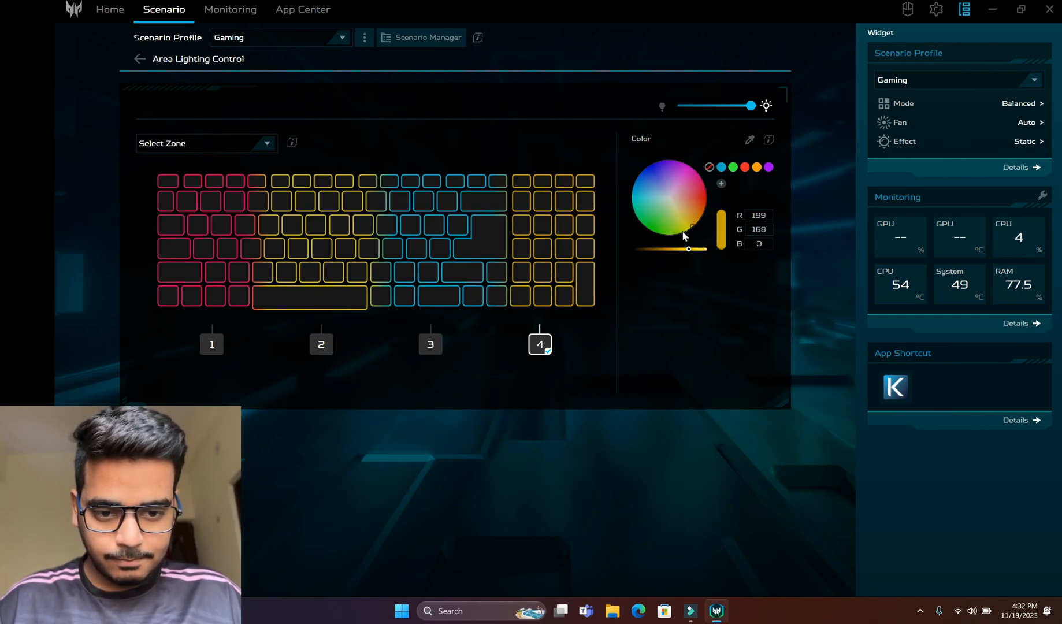
pyautogui.click(663, 229)
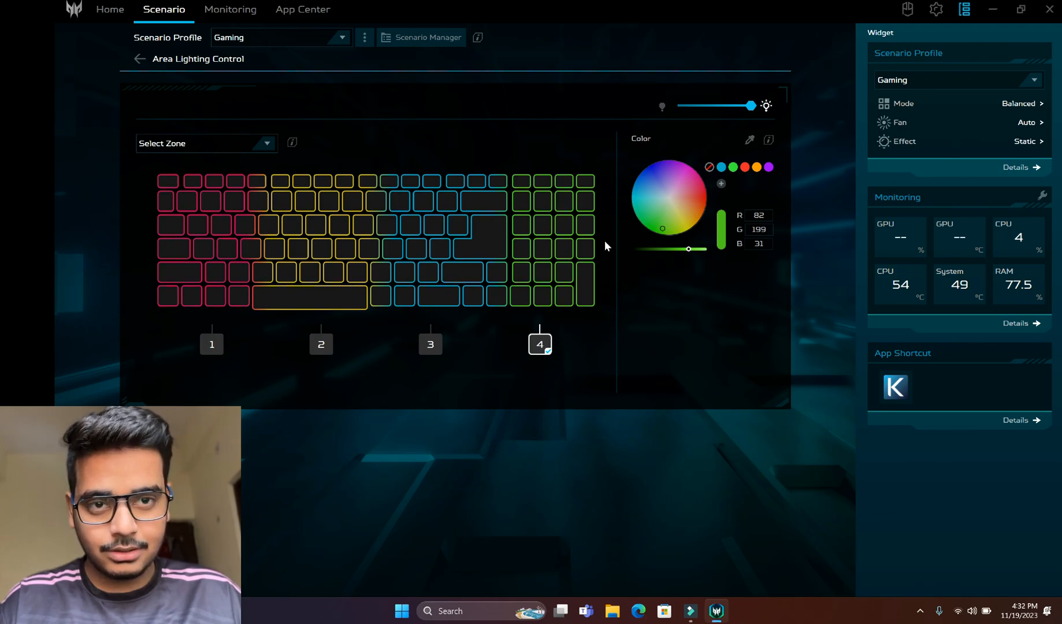
pyautogui.moveTo(575, 269)
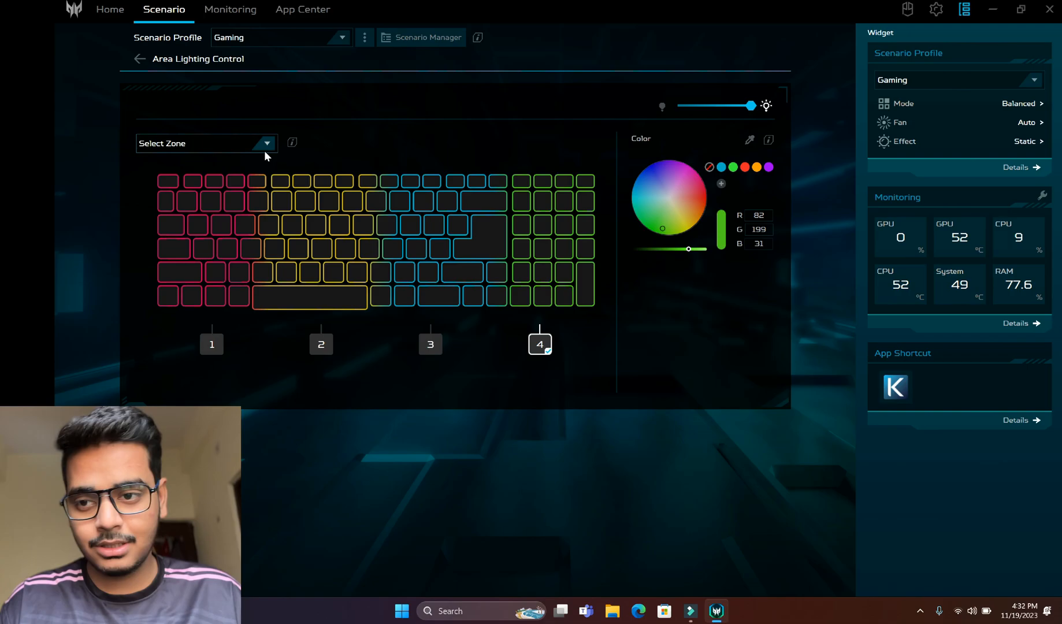
# Leave the lighting editor and browse the Fan Control and Mode tabs.
pyautogui.click(140, 57)
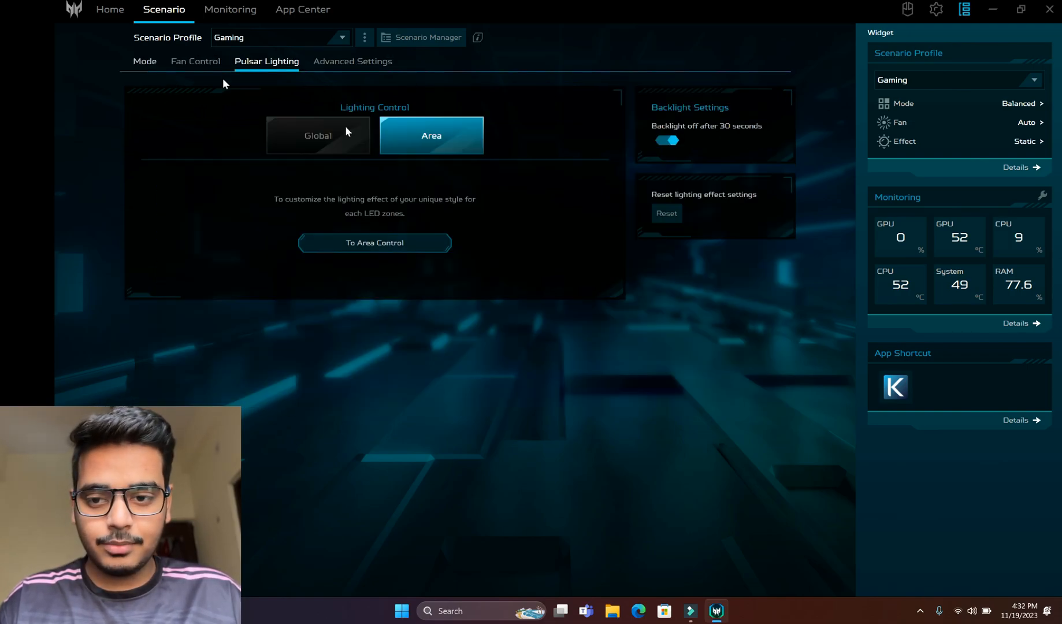
pyautogui.click(195, 61)
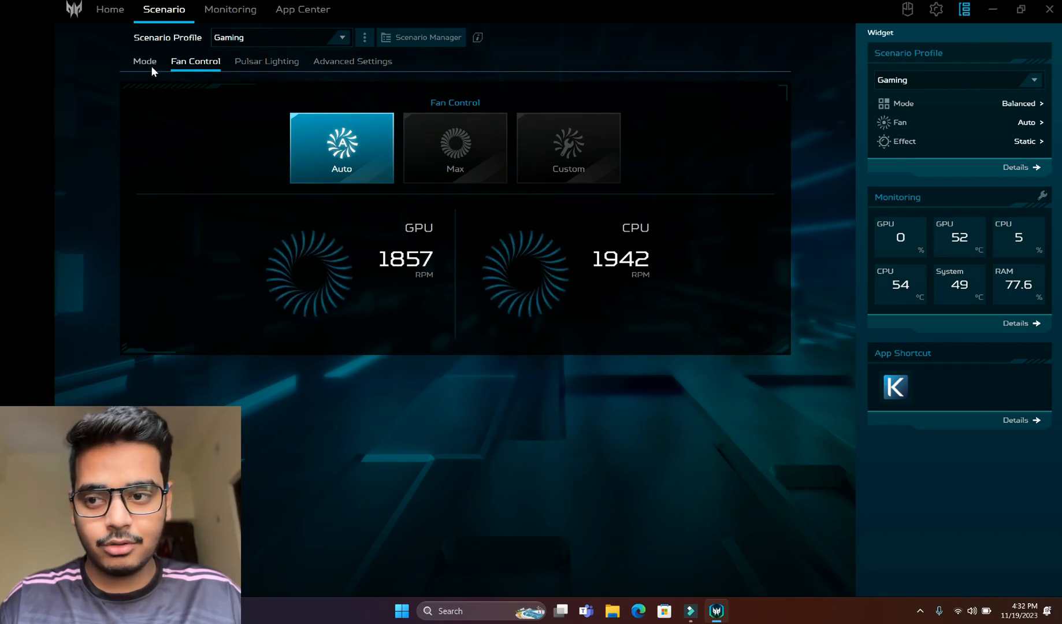
pyautogui.click(145, 61)
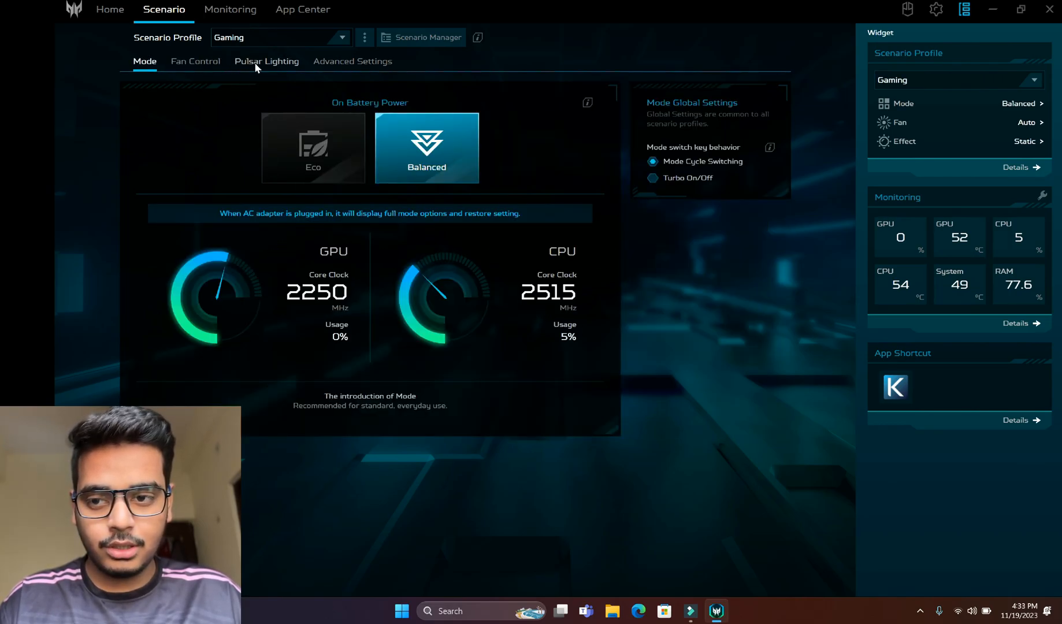
pyautogui.click(195, 61)
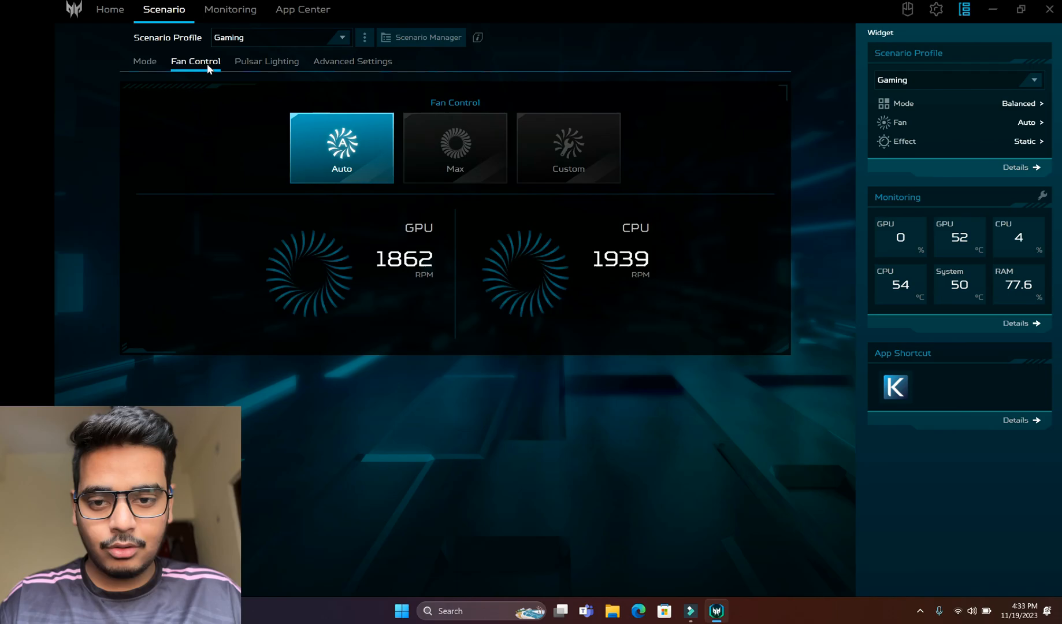
pyautogui.moveTo(630, 143)
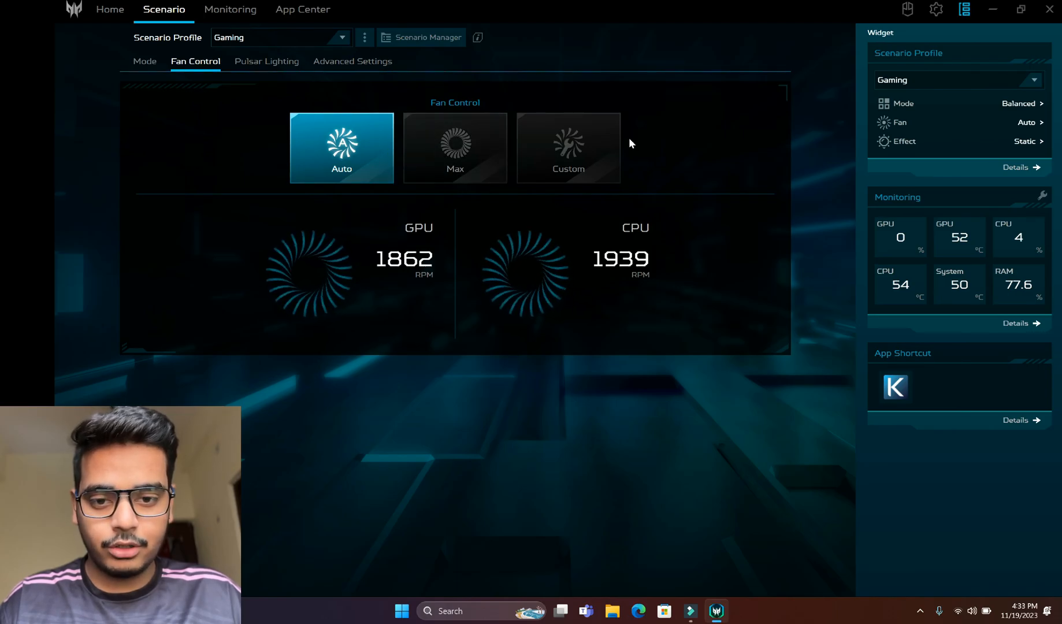
pyautogui.moveTo(375, 154)
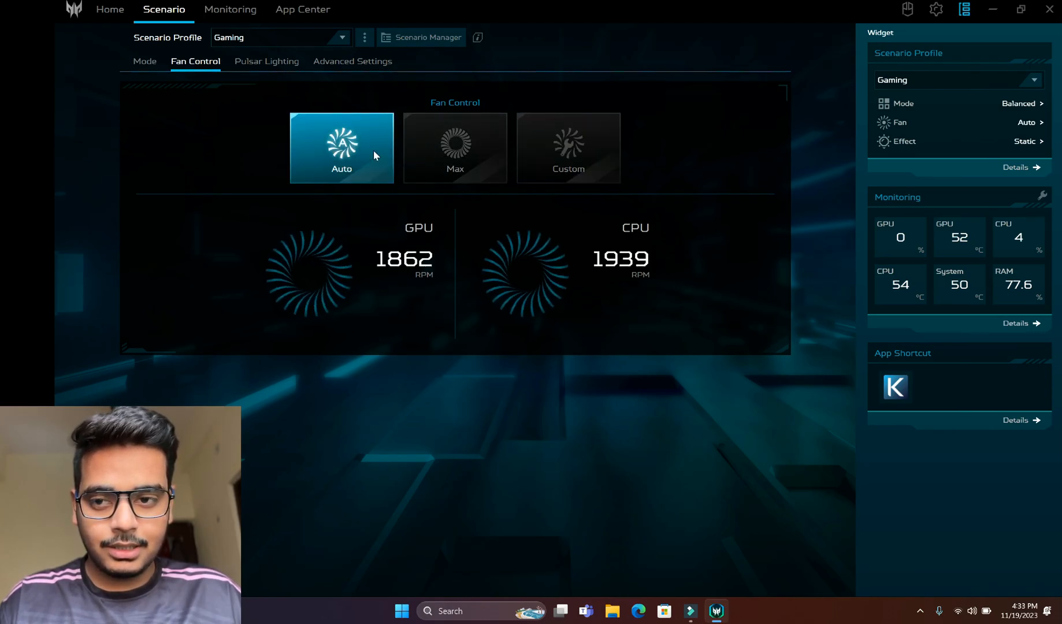
# View Monitoring, then return to the Gaming profile's Mode page showing Balanced.
pyautogui.click(230, 9)
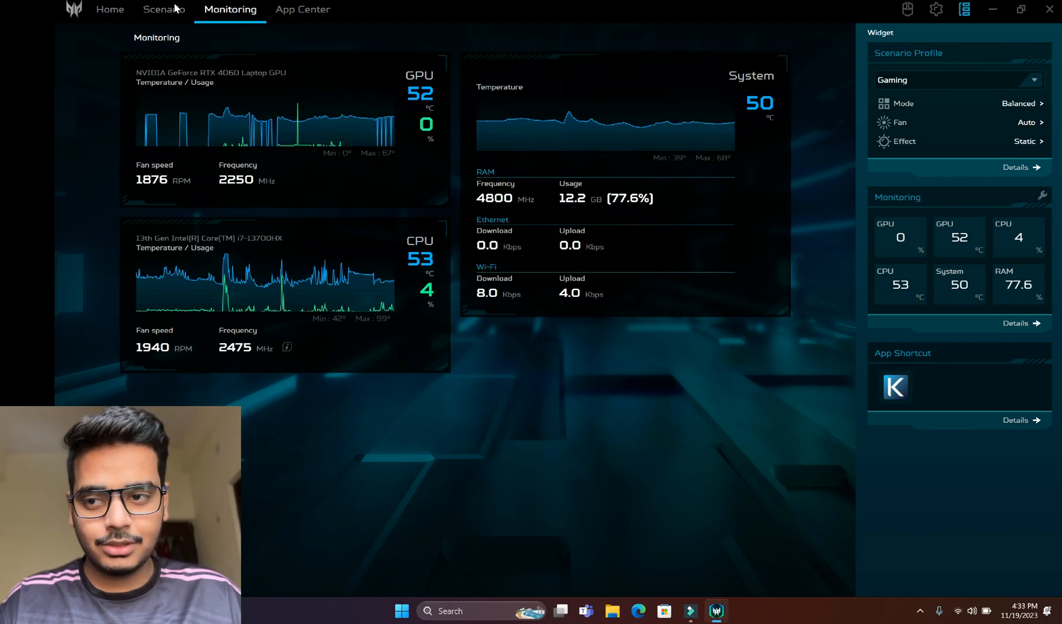
pyautogui.click(164, 9)
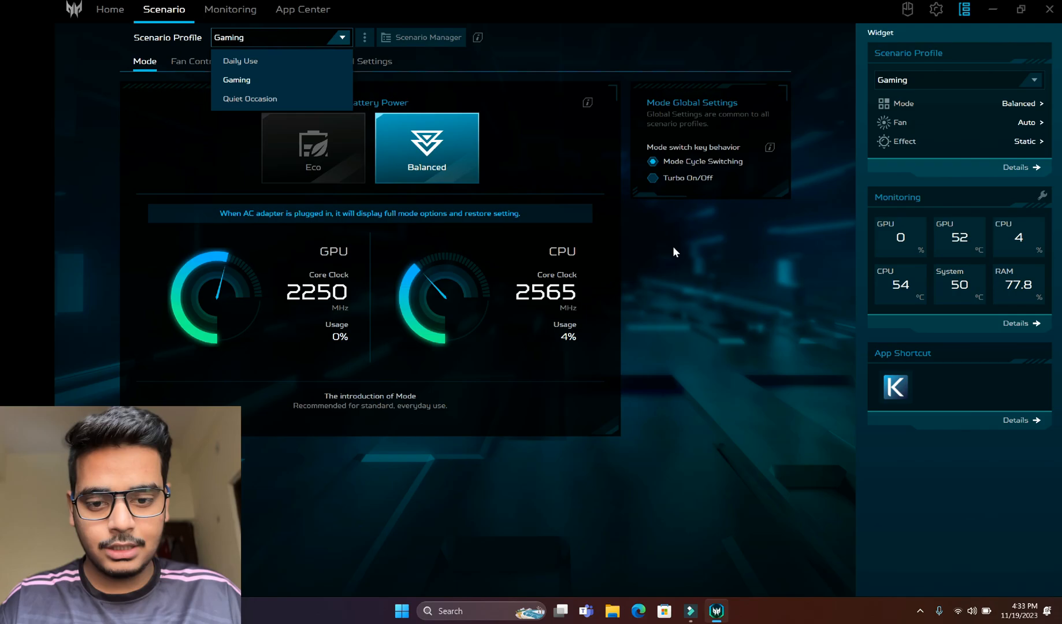
pyautogui.click(237, 80)
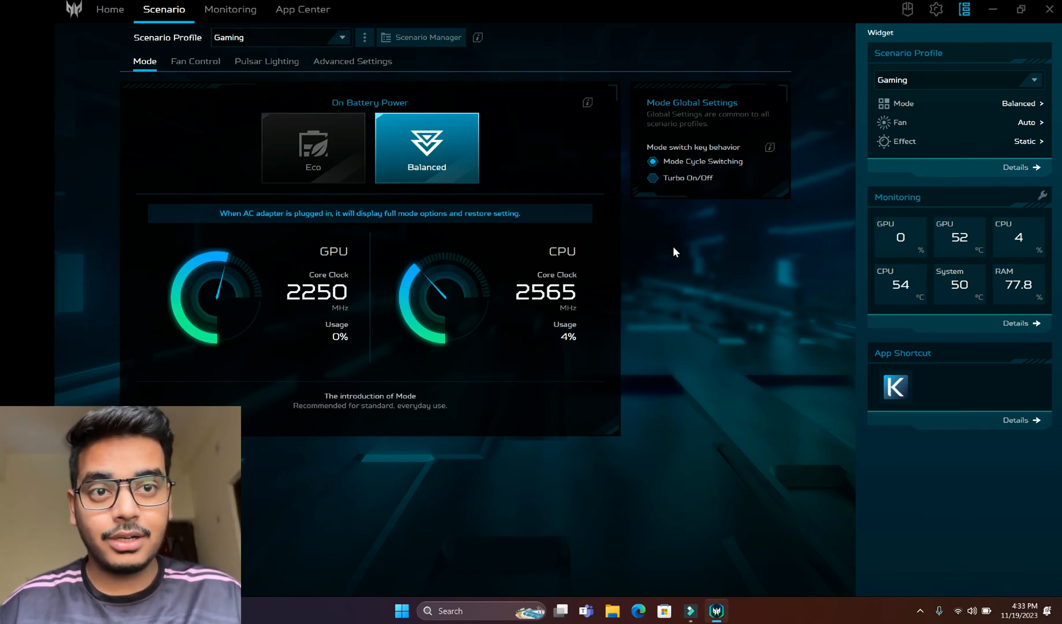